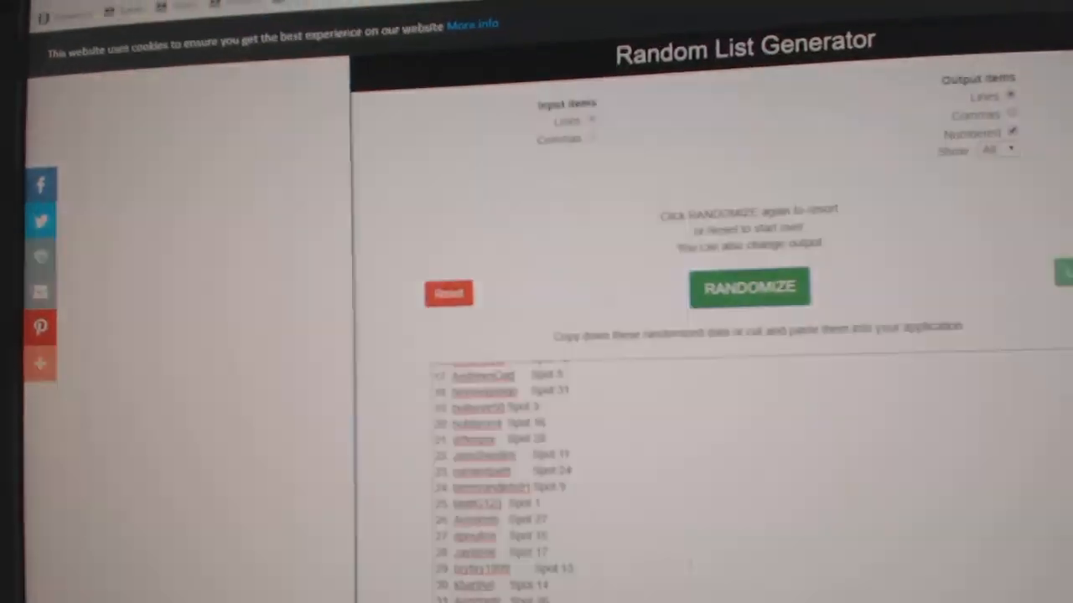
Step: Reshuffle the user-and-spot list and copy it into the sheet's columns A and B
left_click(748, 288)
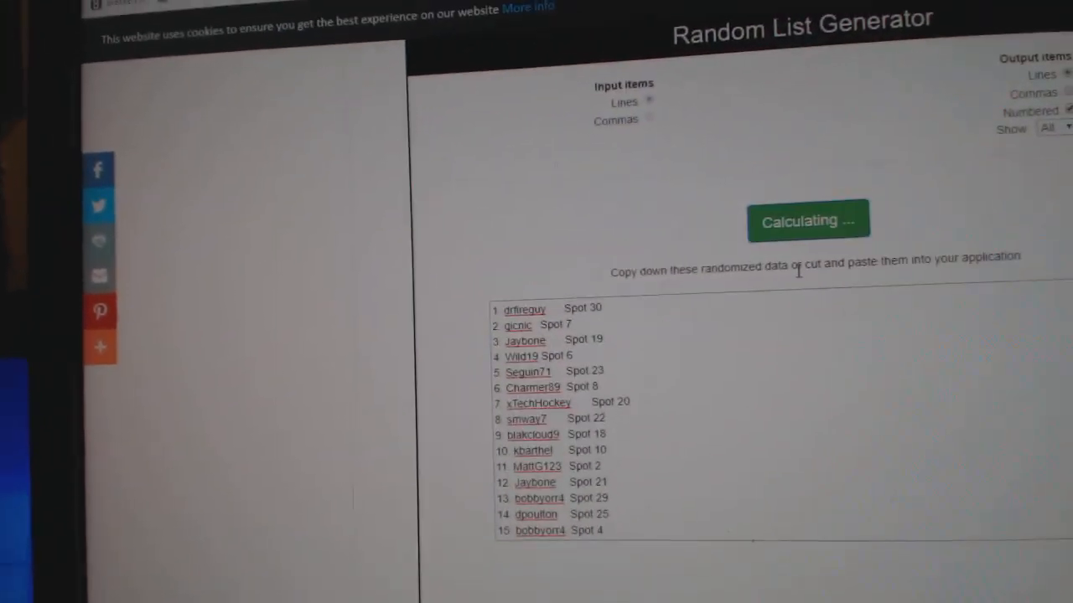
left_click(808, 221)
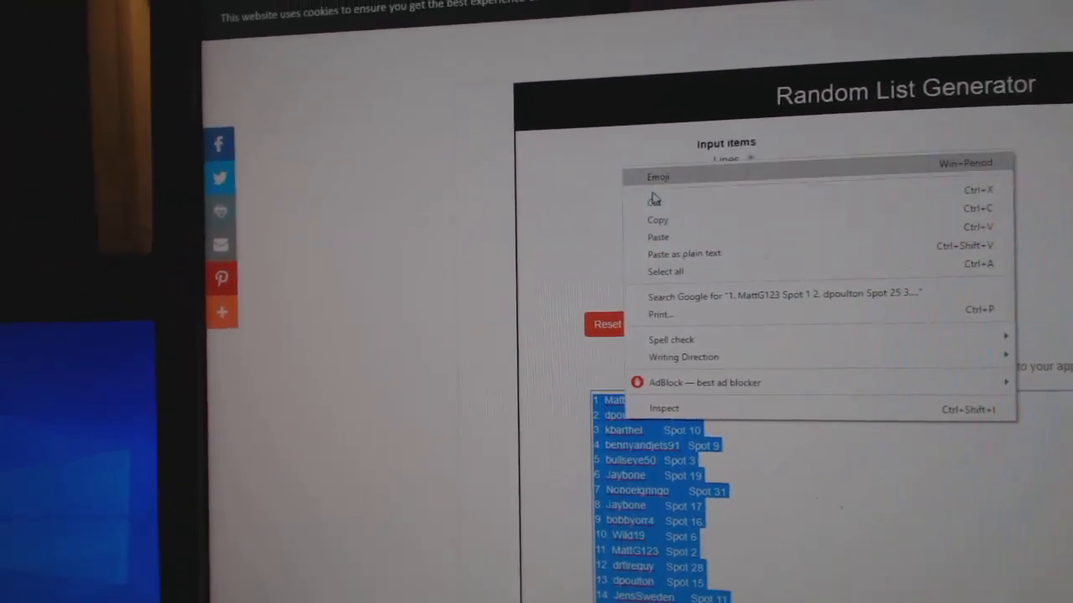
left_click(754, 35)
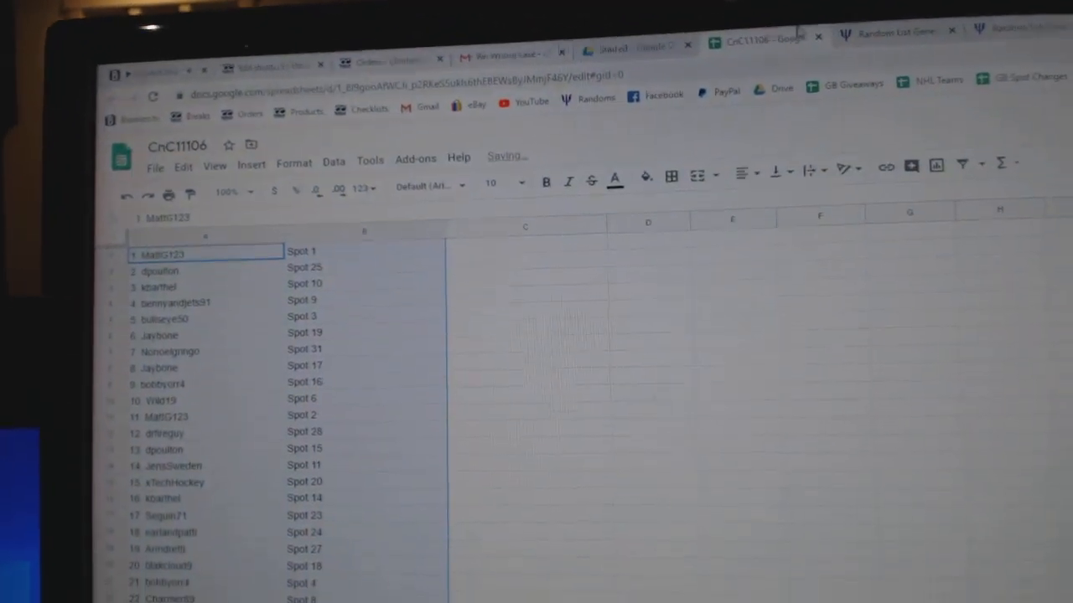
left_click(888, 31)
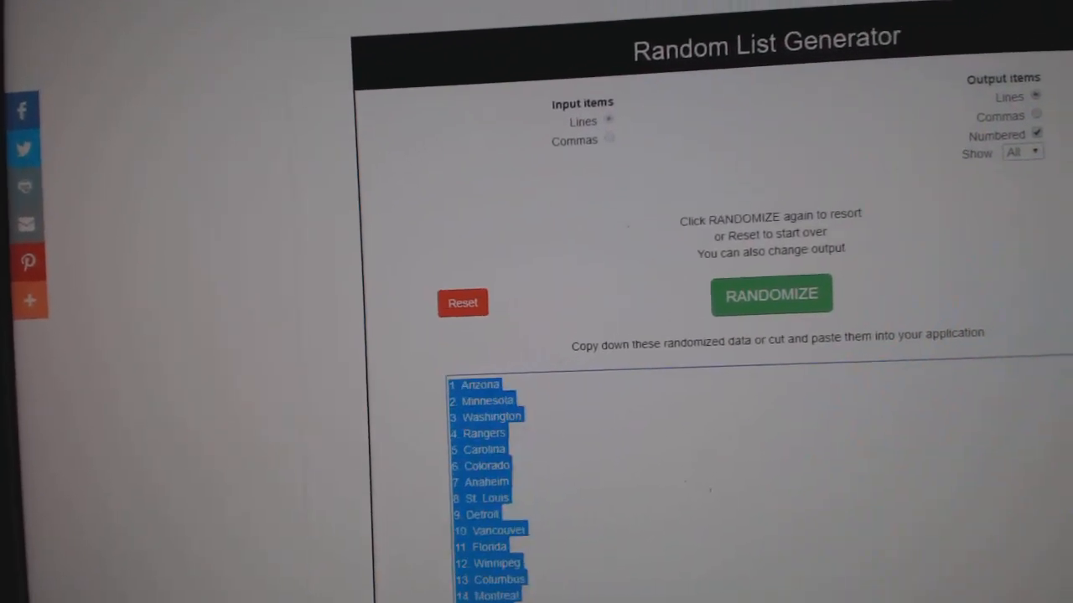
Step: Reshuffle the team list and copy it for pasting into column C
left_click(771, 294)
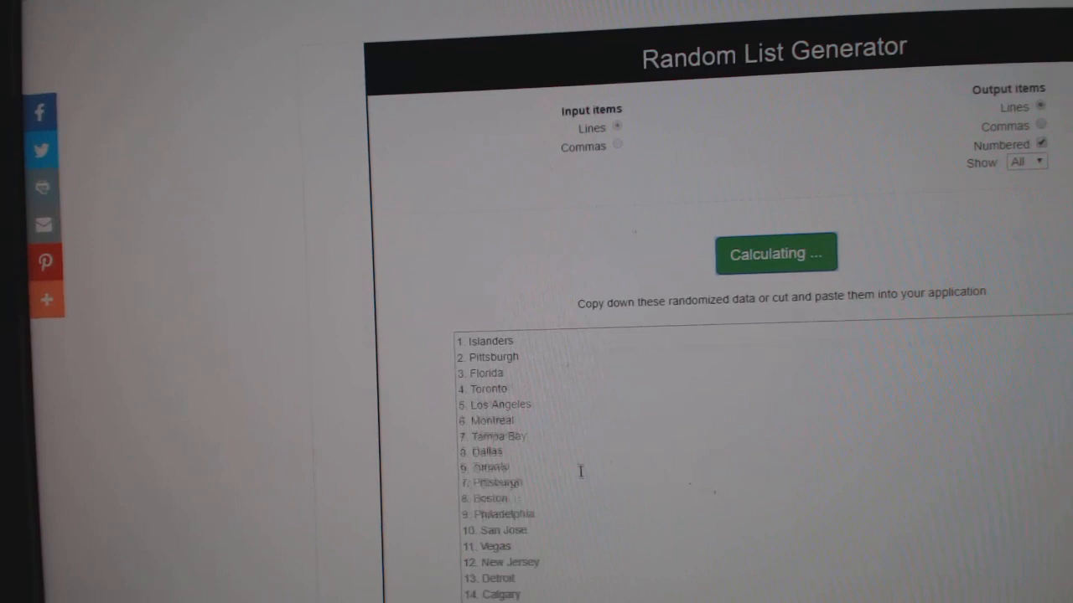
right_click(528, 470)
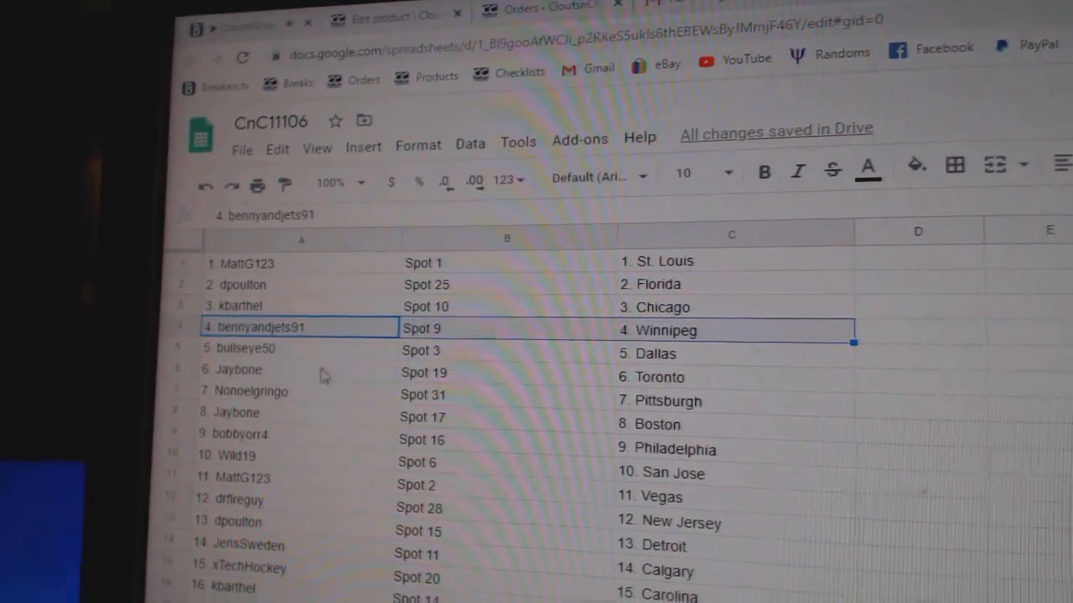
left_click(237, 369)
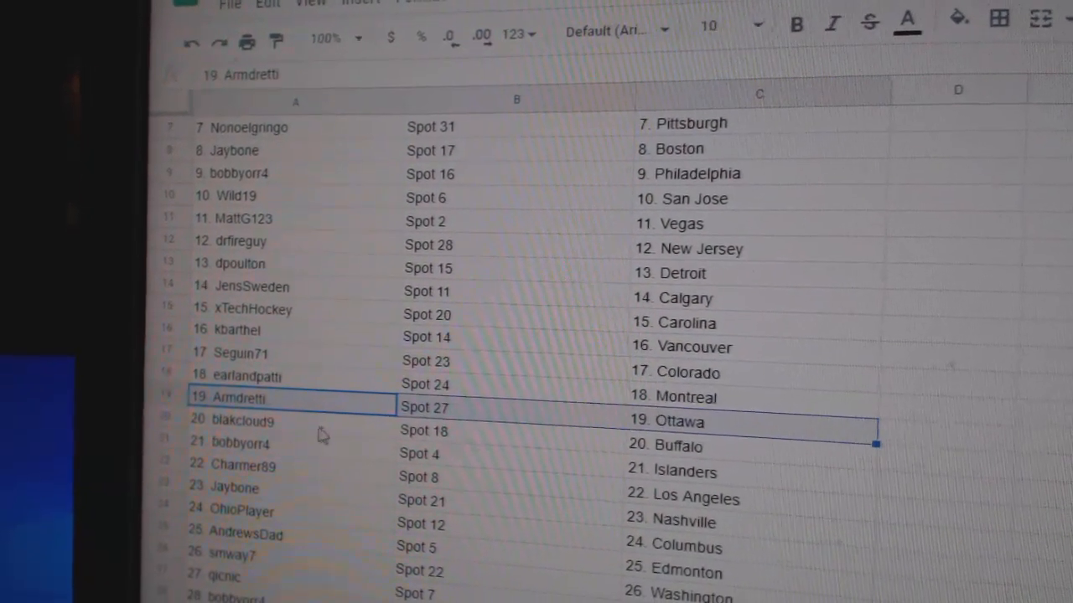
scroll("down", 3)
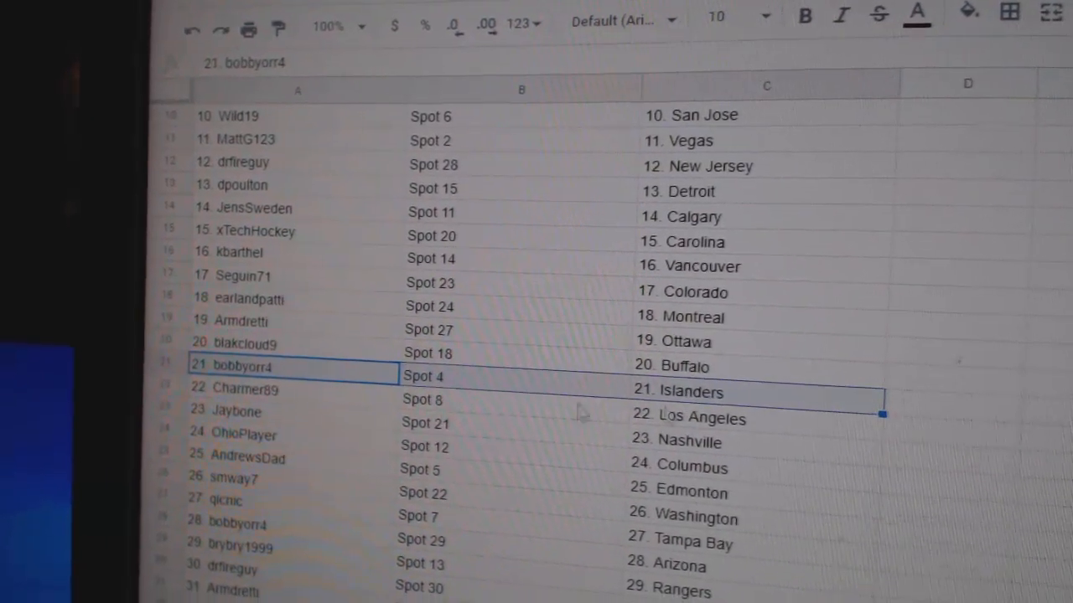